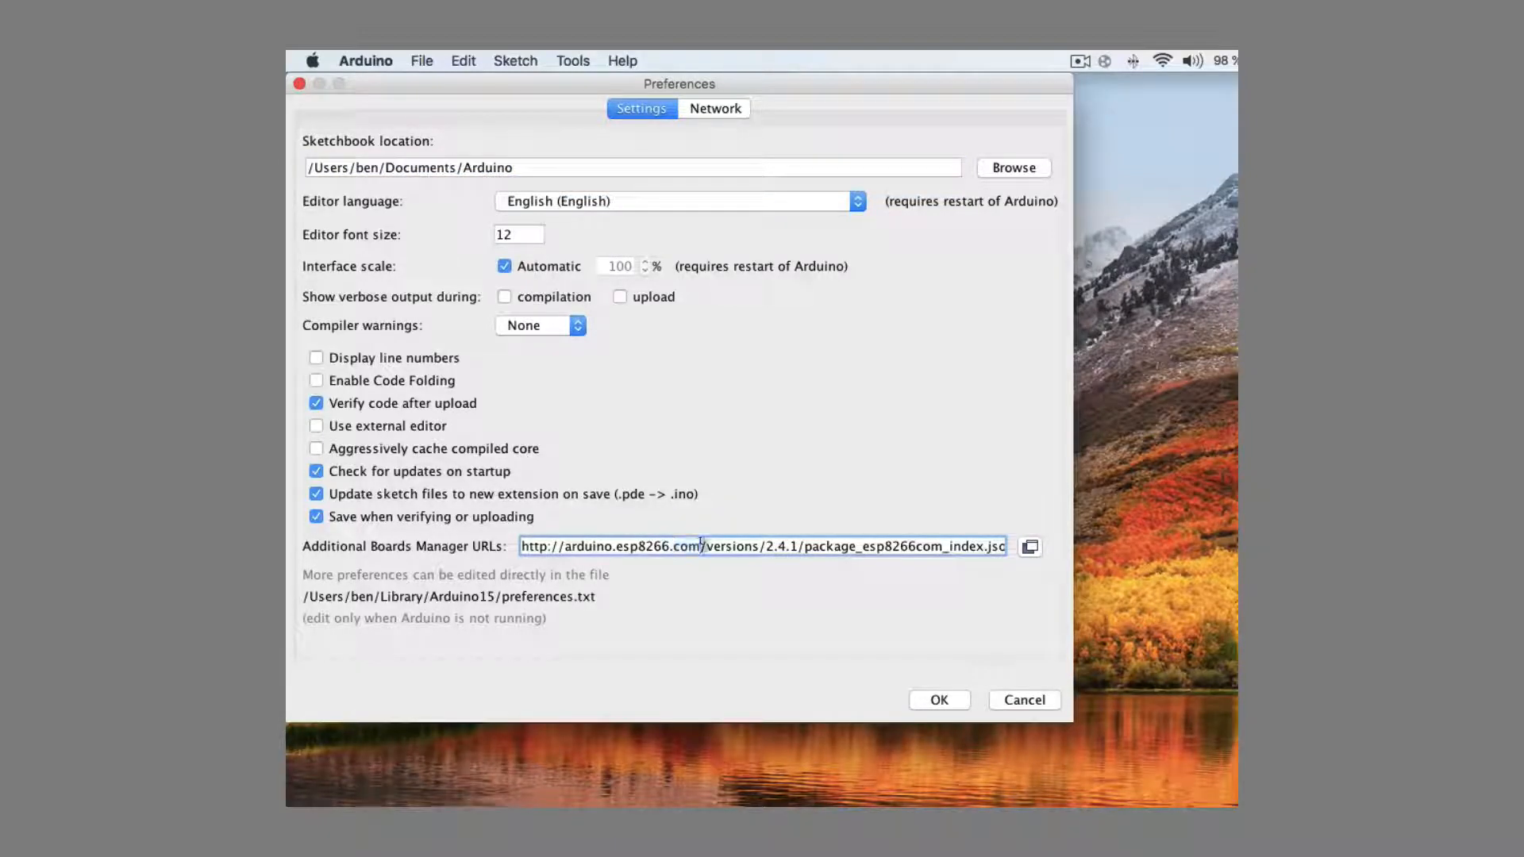
Save the additional ESP8266 boards URL in Preferences.
click(572, 60)
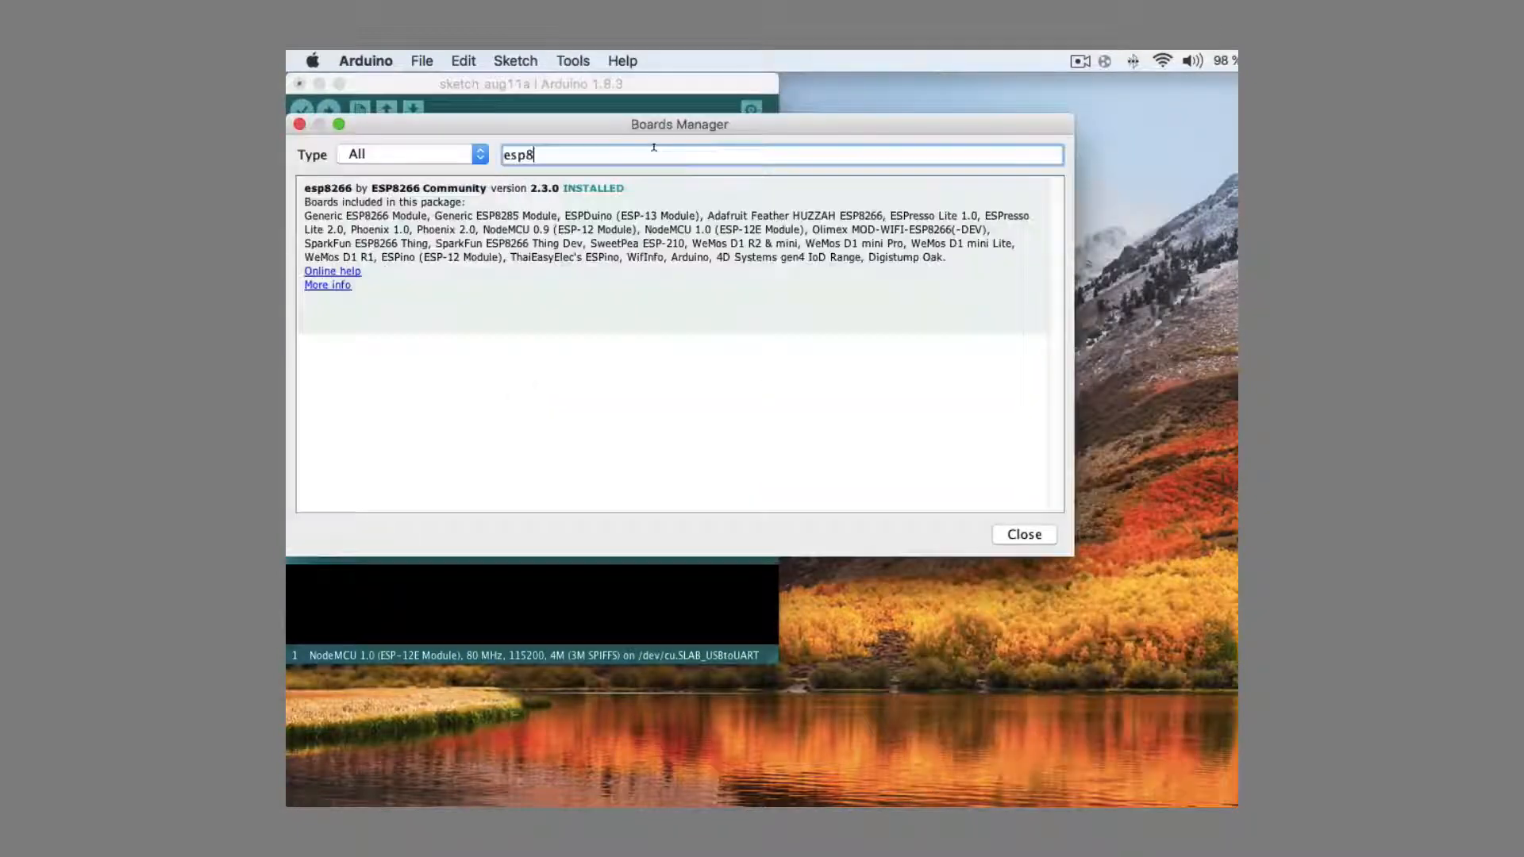
Search for esp8266 and install release 2.4.1 of the ESP8266 Community package.
text(266)
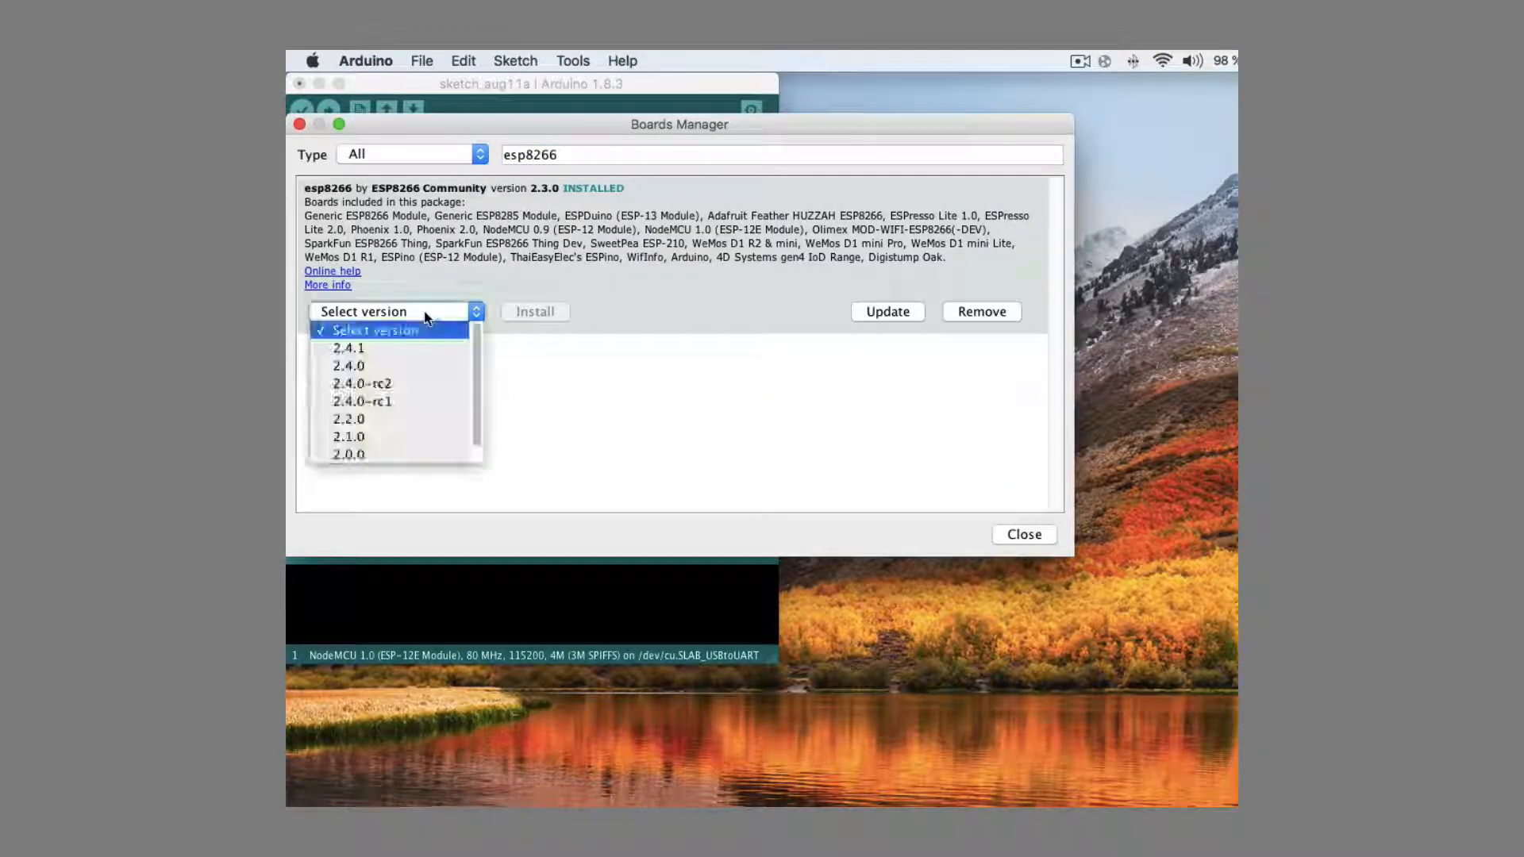
click(347, 348)
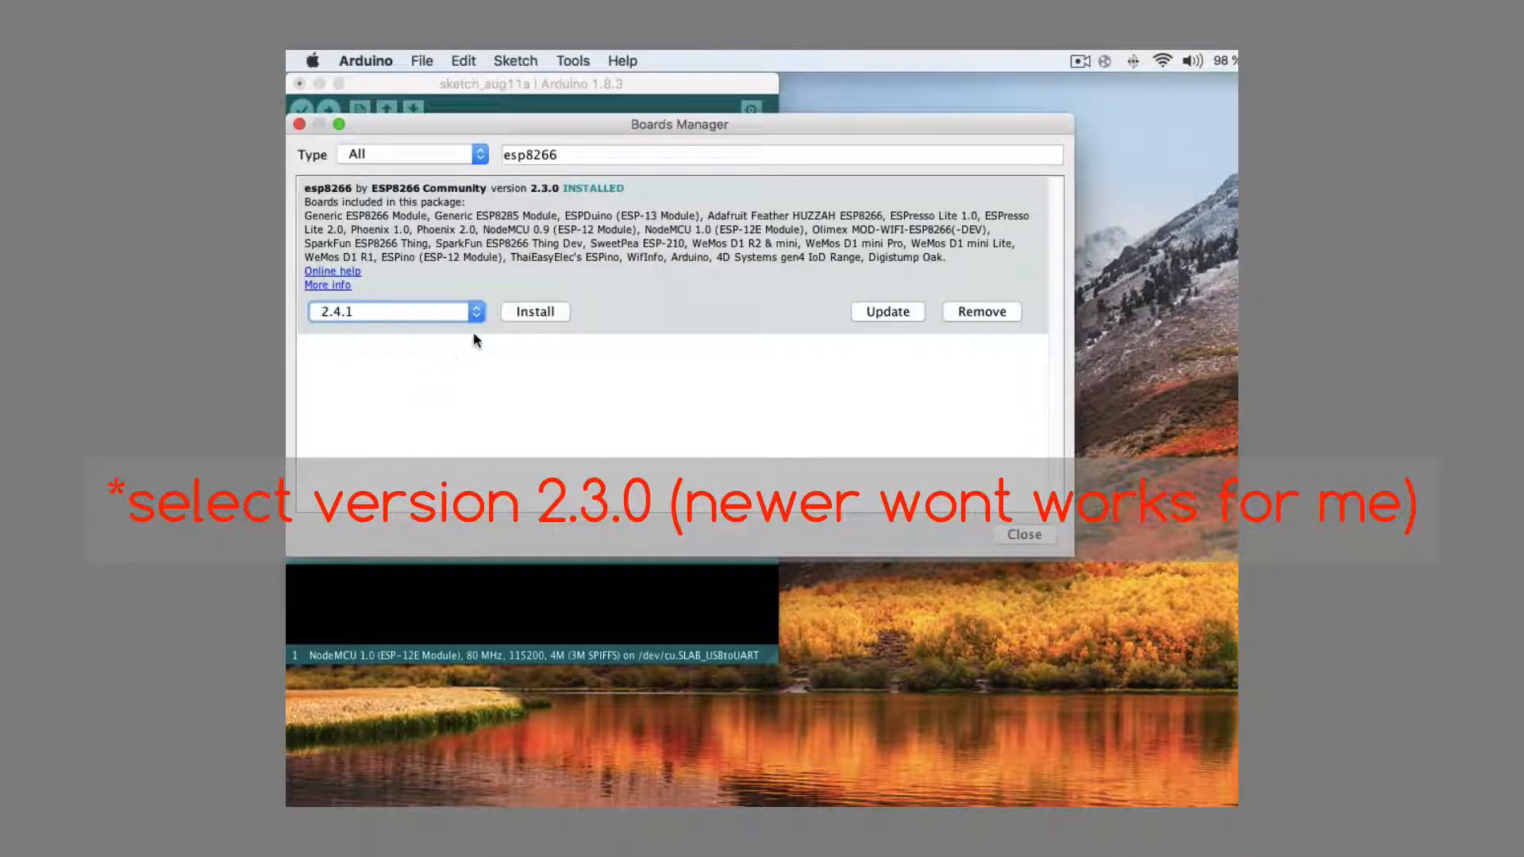
click(535, 312)
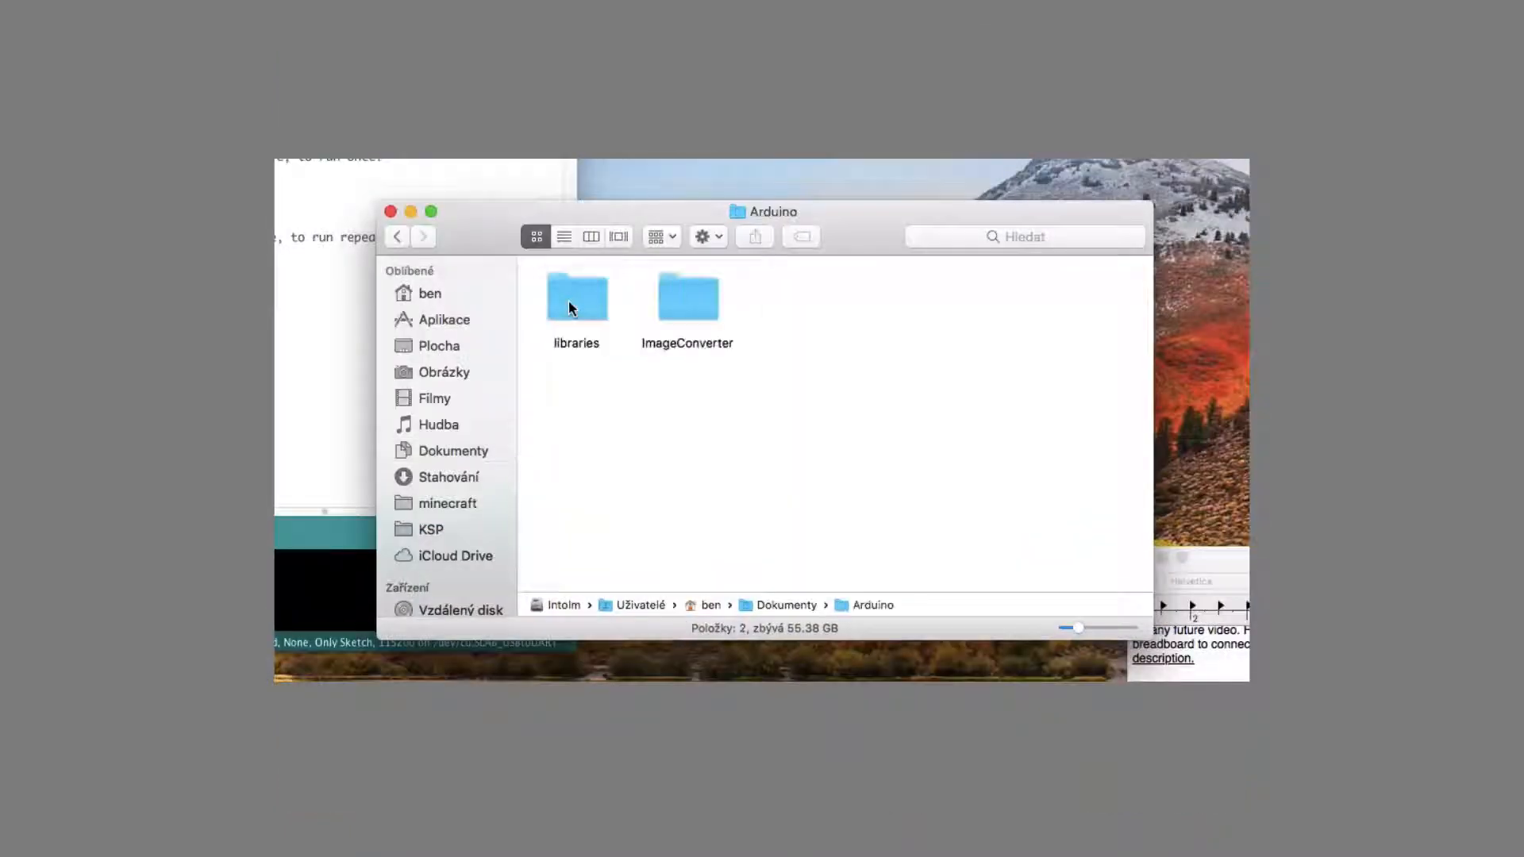
Open the Arduino libraries folder and select the Blynk library folder.
double_click(575, 298)
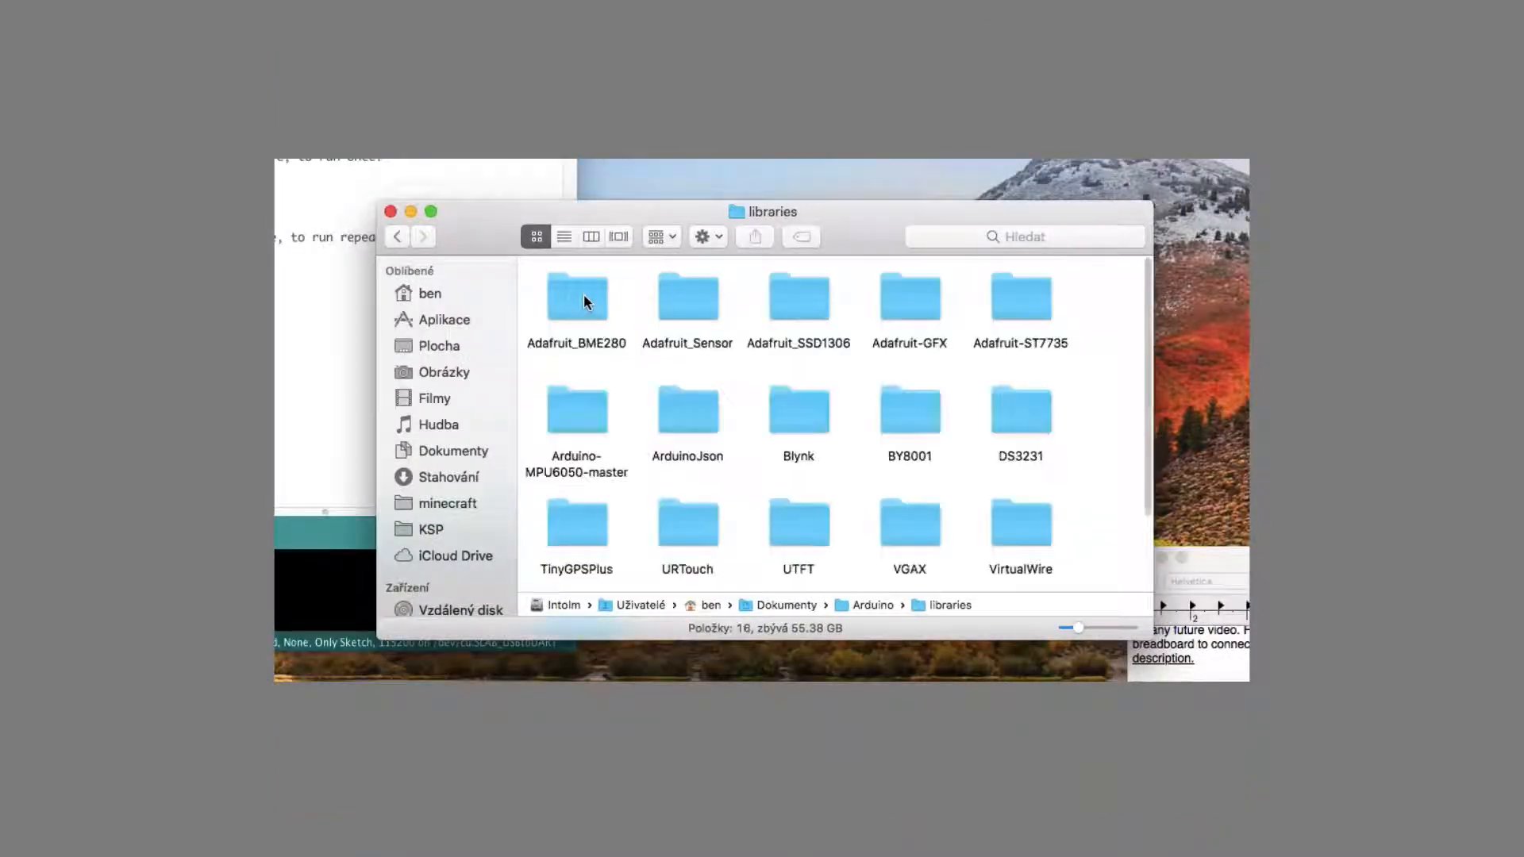
mouse_move(787, 408)
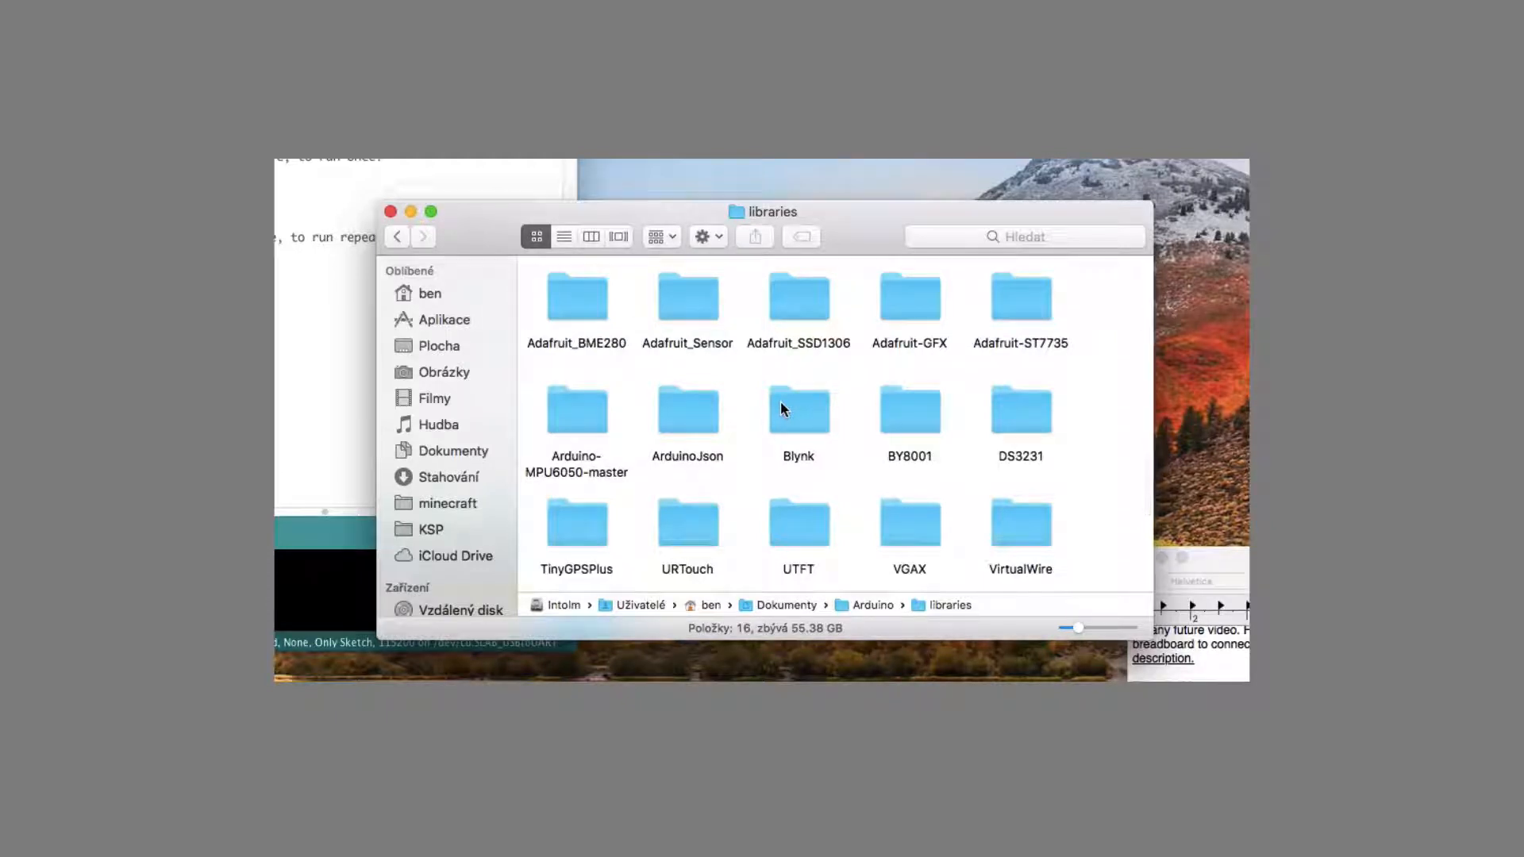
click(798, 408)
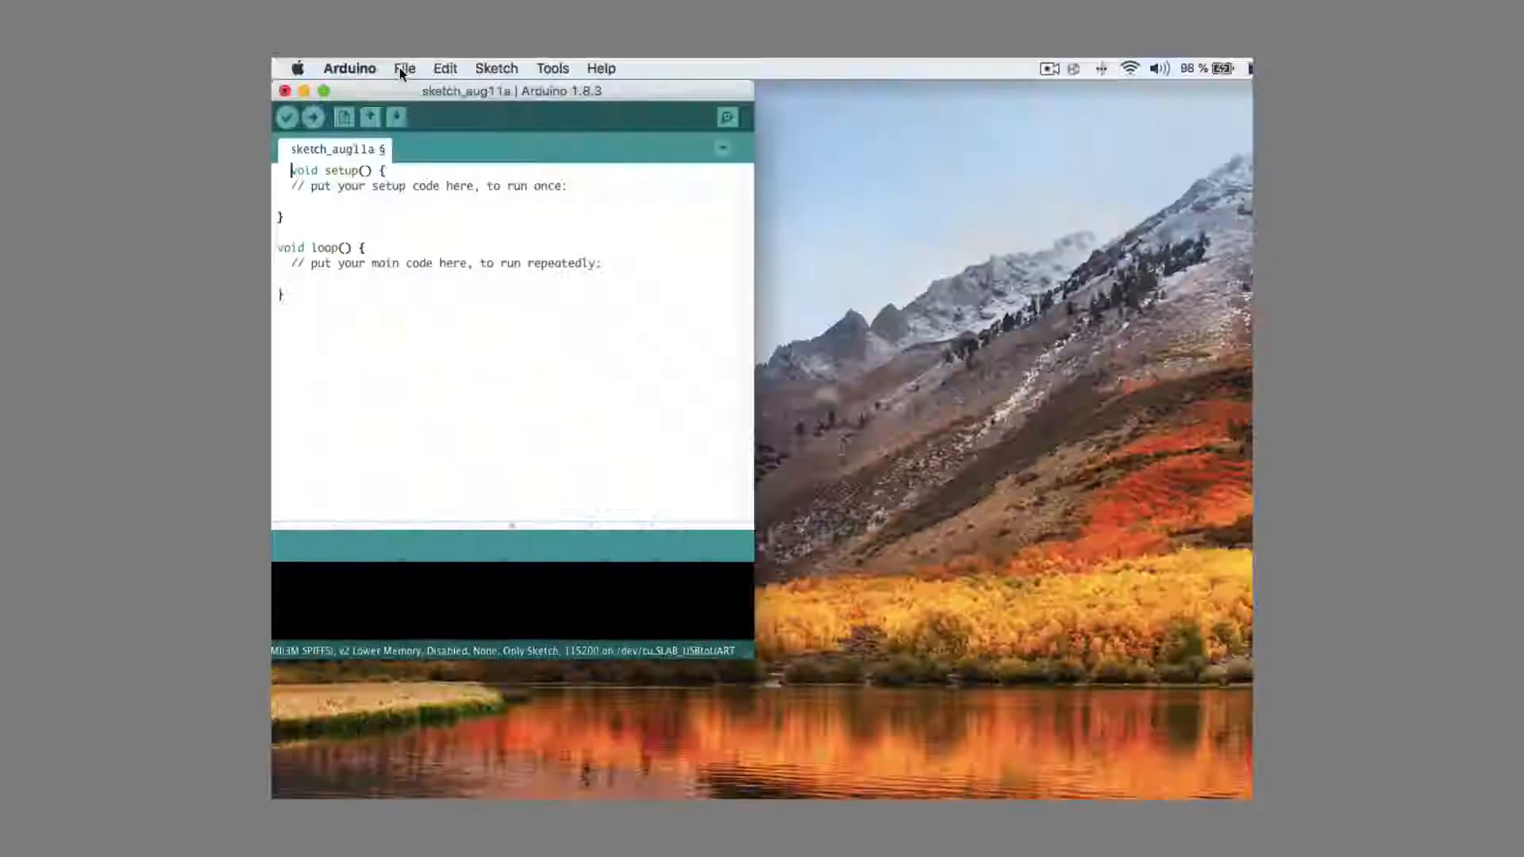
Browse File > Examples down to Blynk's Boards_WiFi example sketches.
click(404, 68)
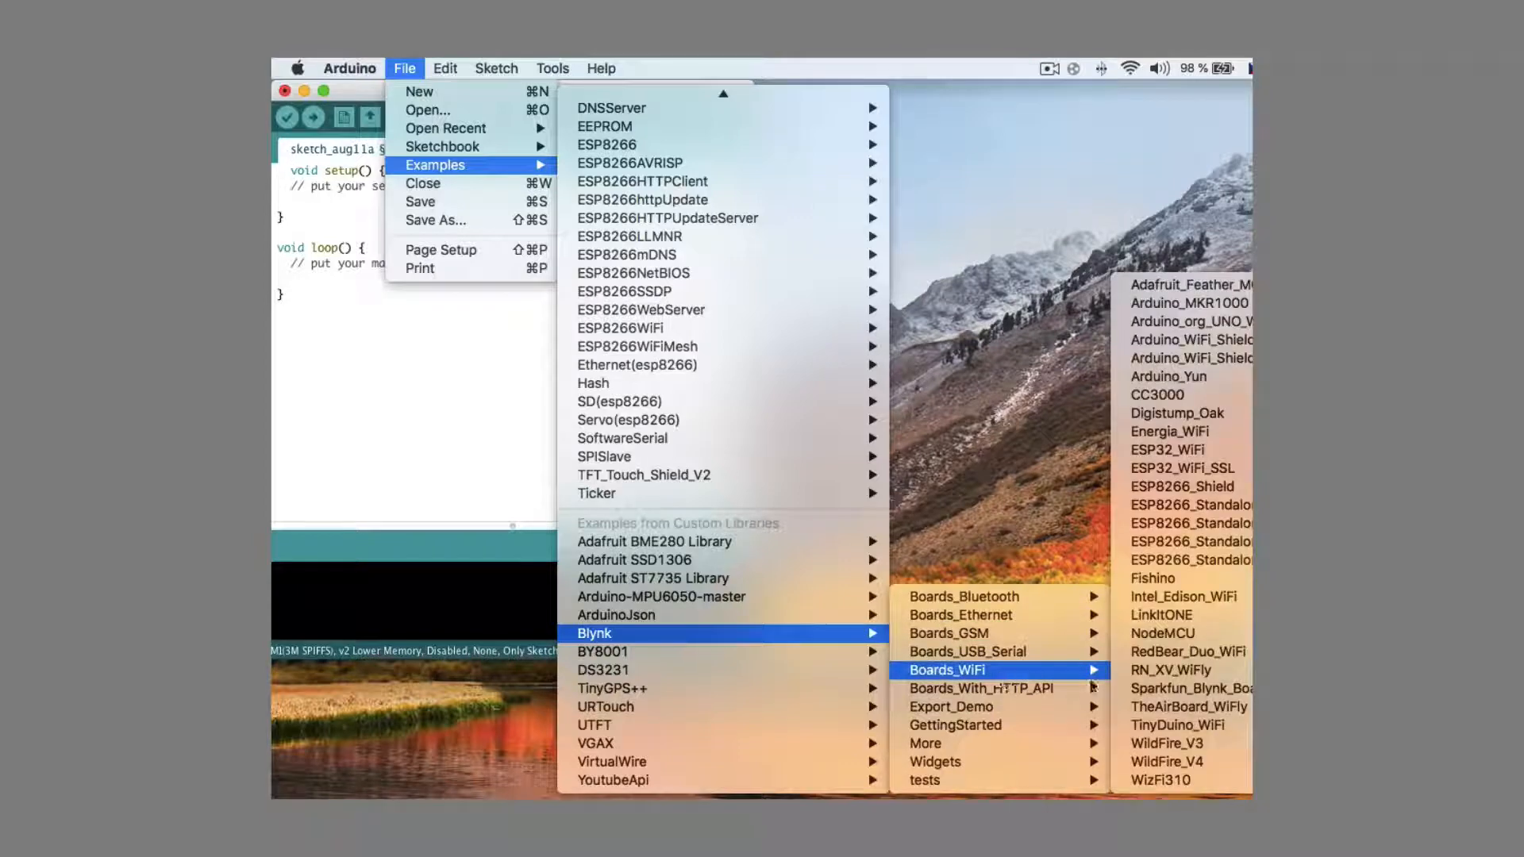
click(1163, 632)
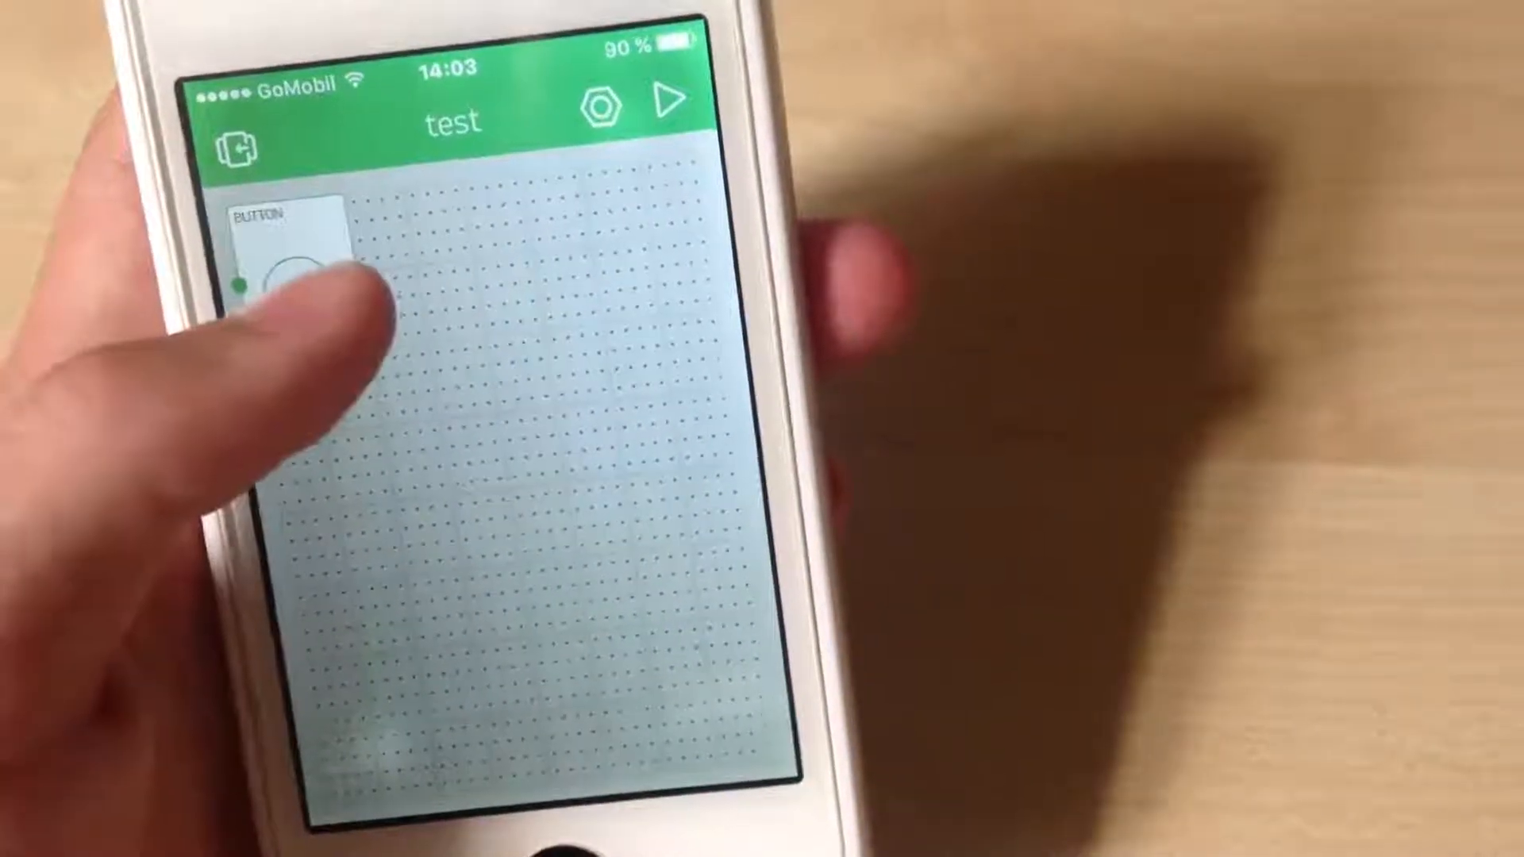
Drag a Button widget onto the test project's canvas in Blynk.
drag(291, 252, 495, 437)
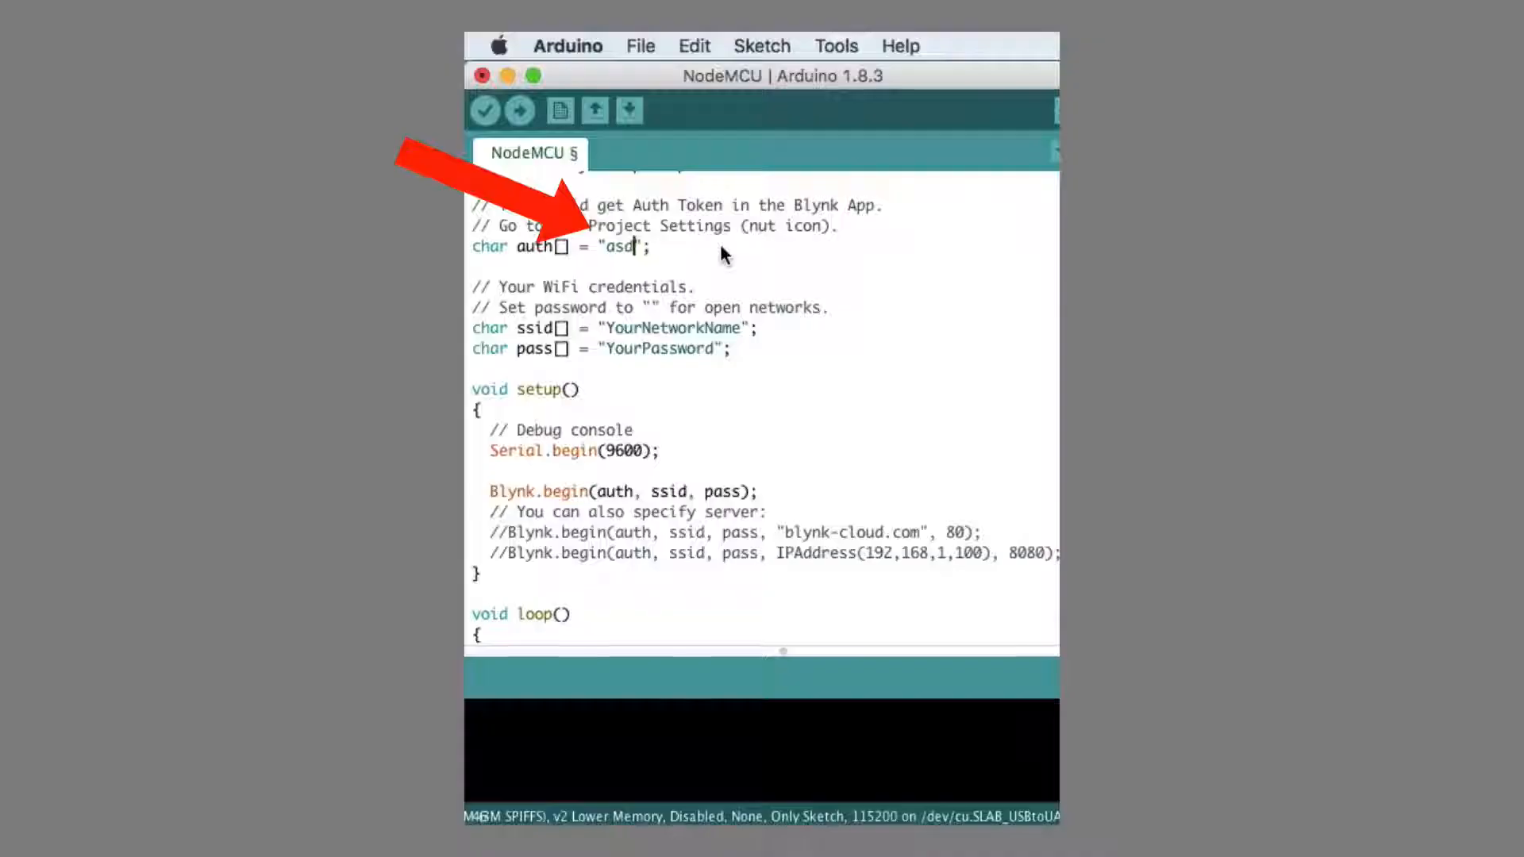
text(434)
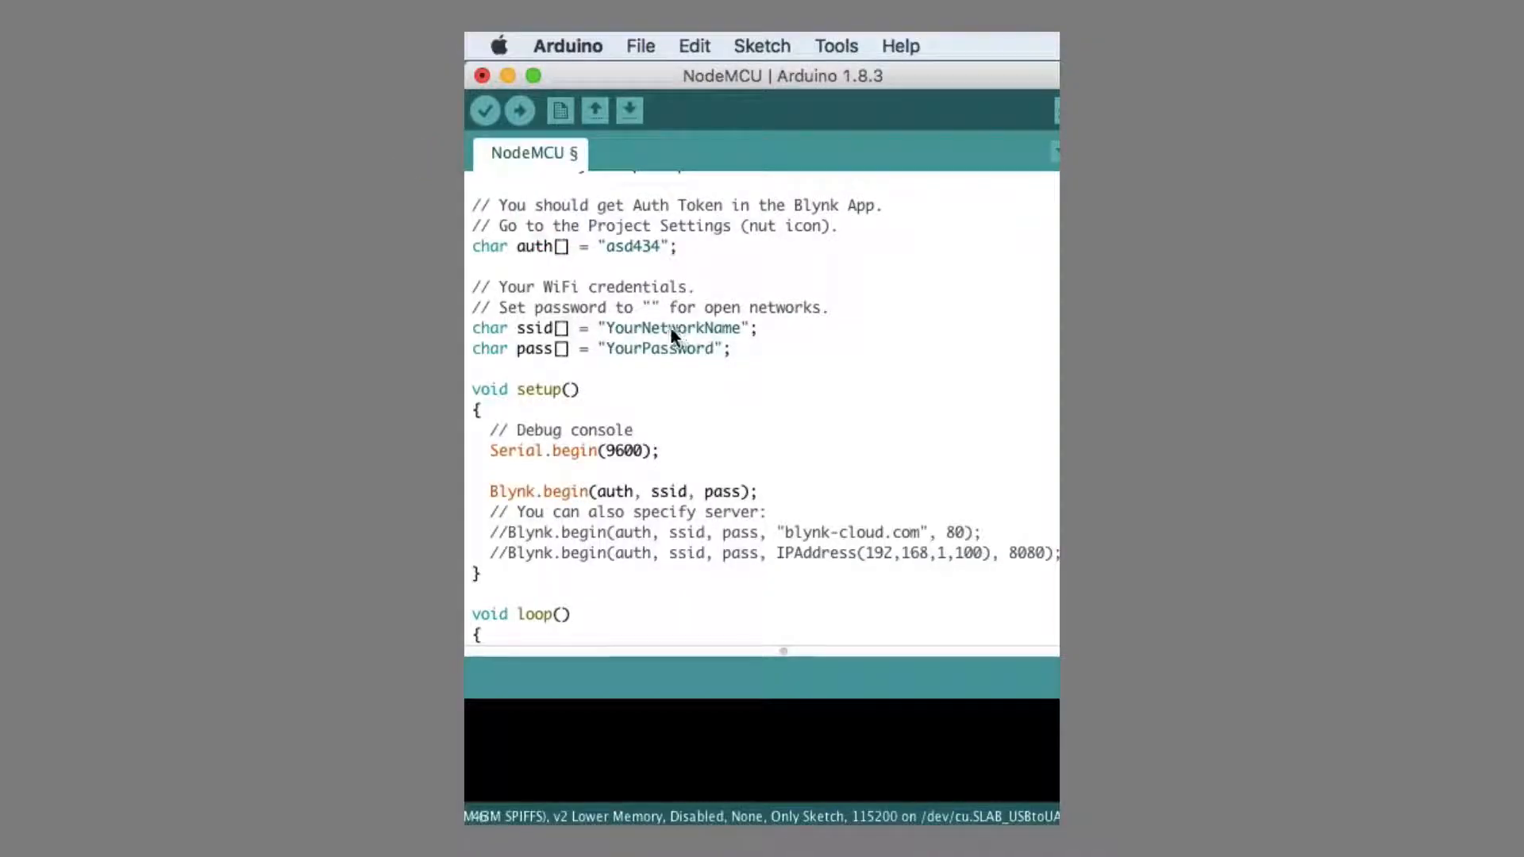
text(M)
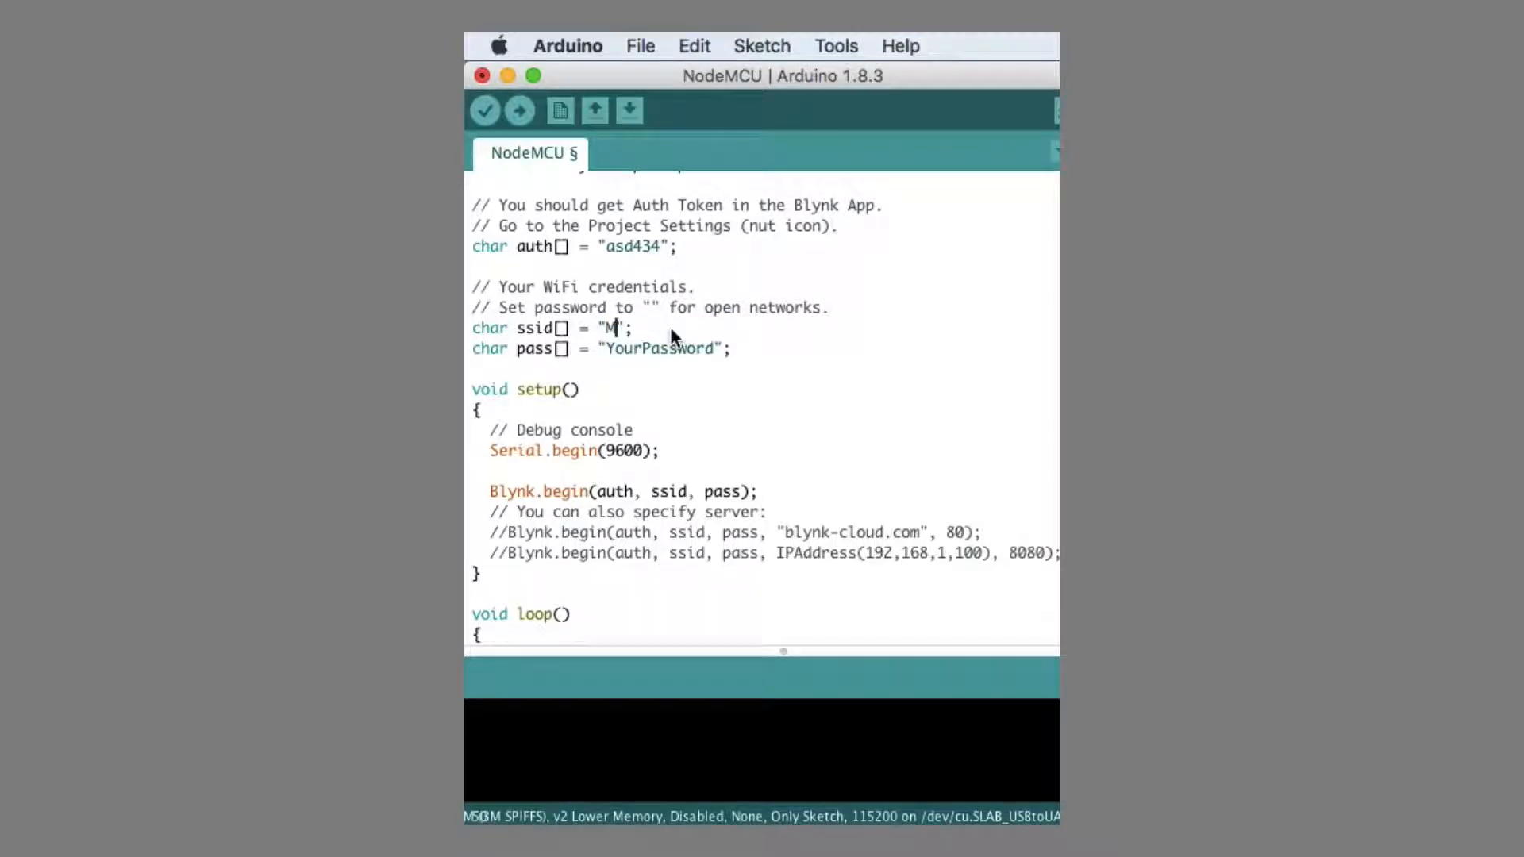
text(ynet)
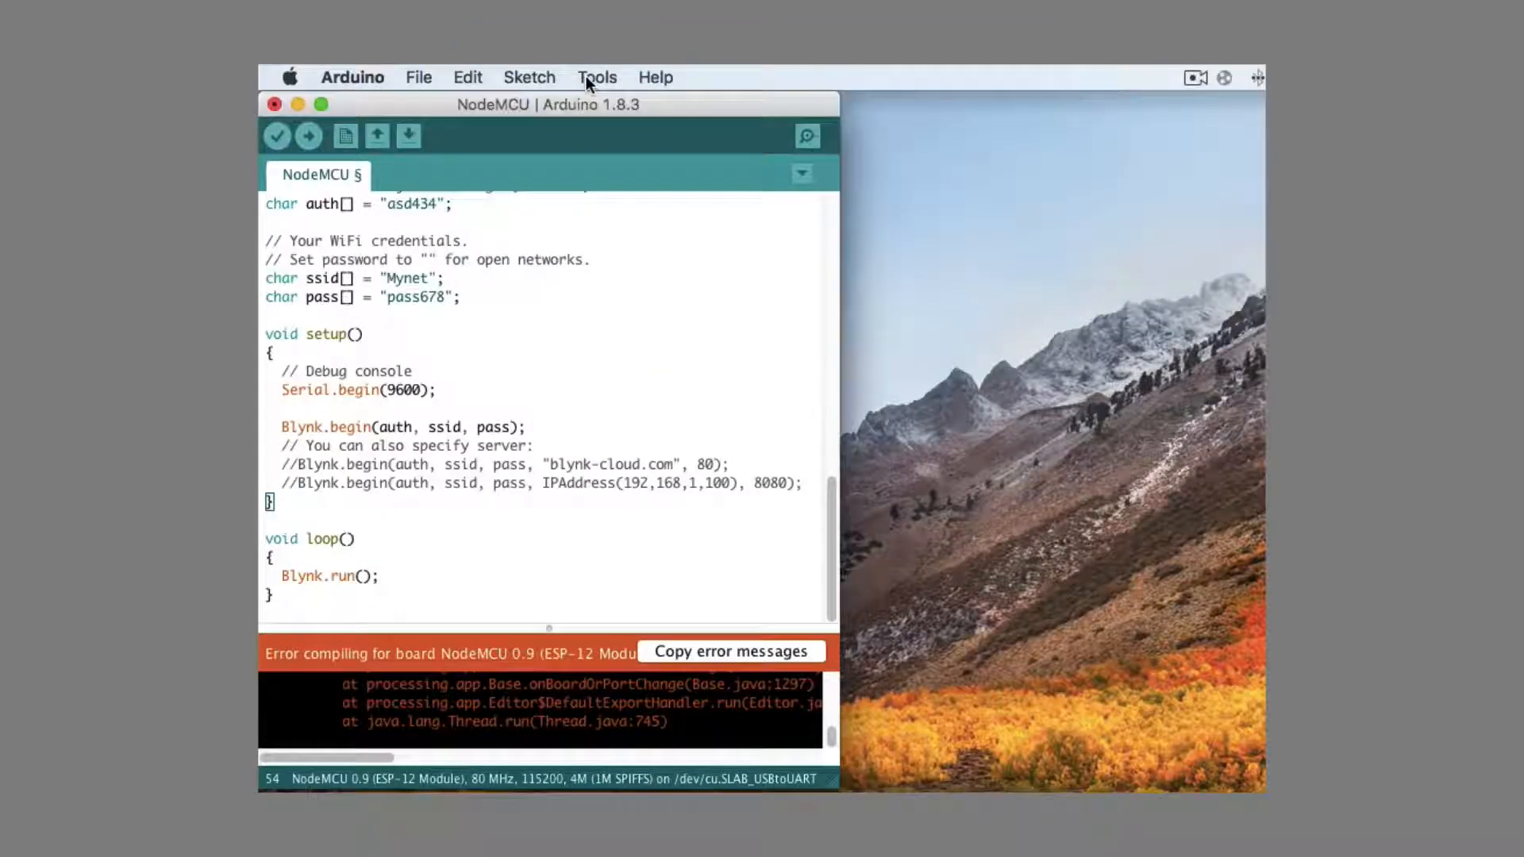
click(597, 77)
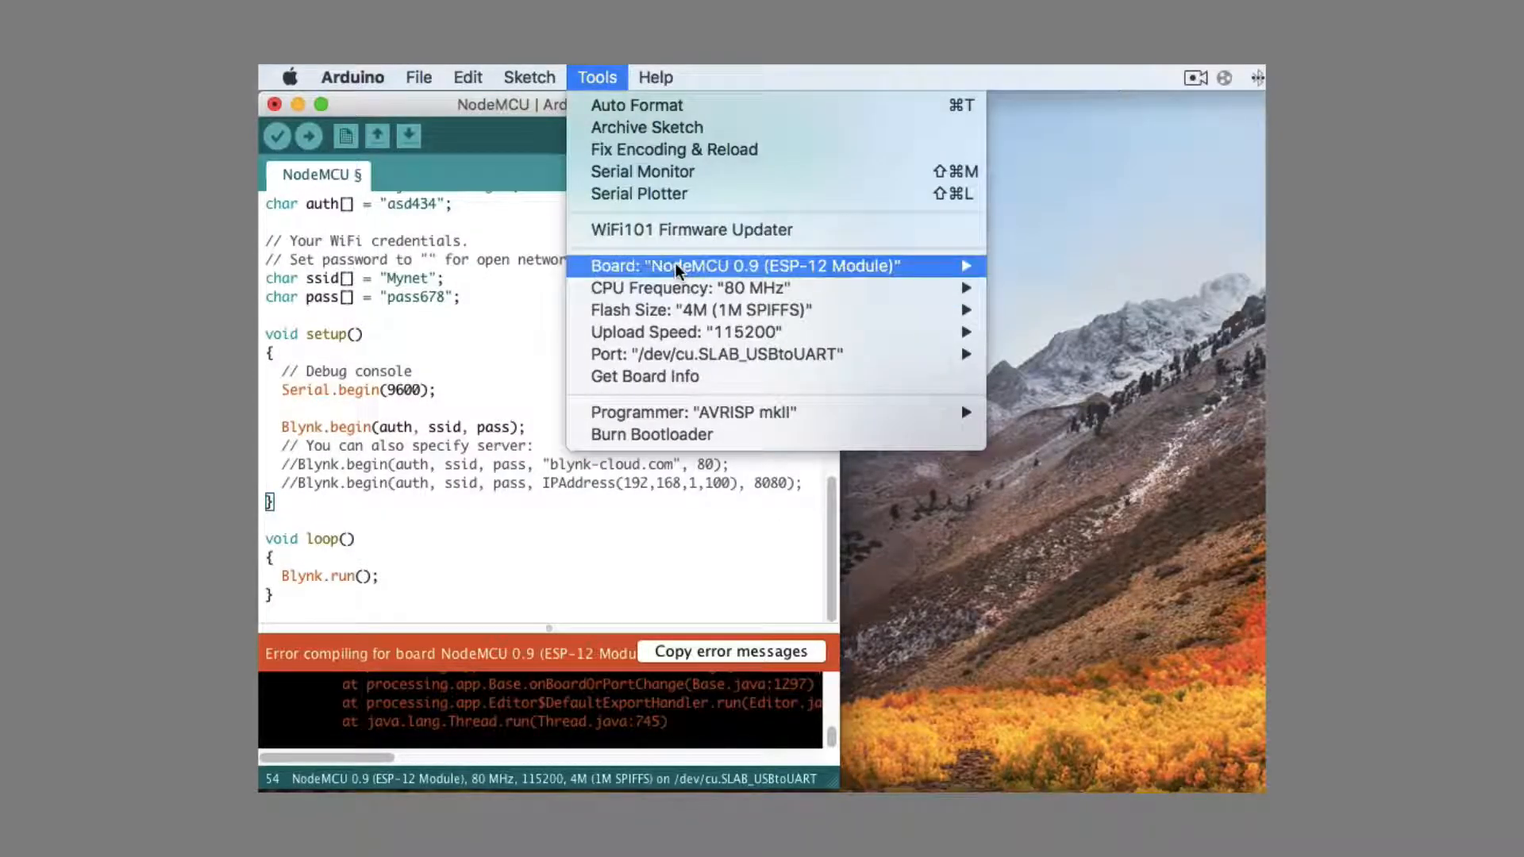
click(741, 265)
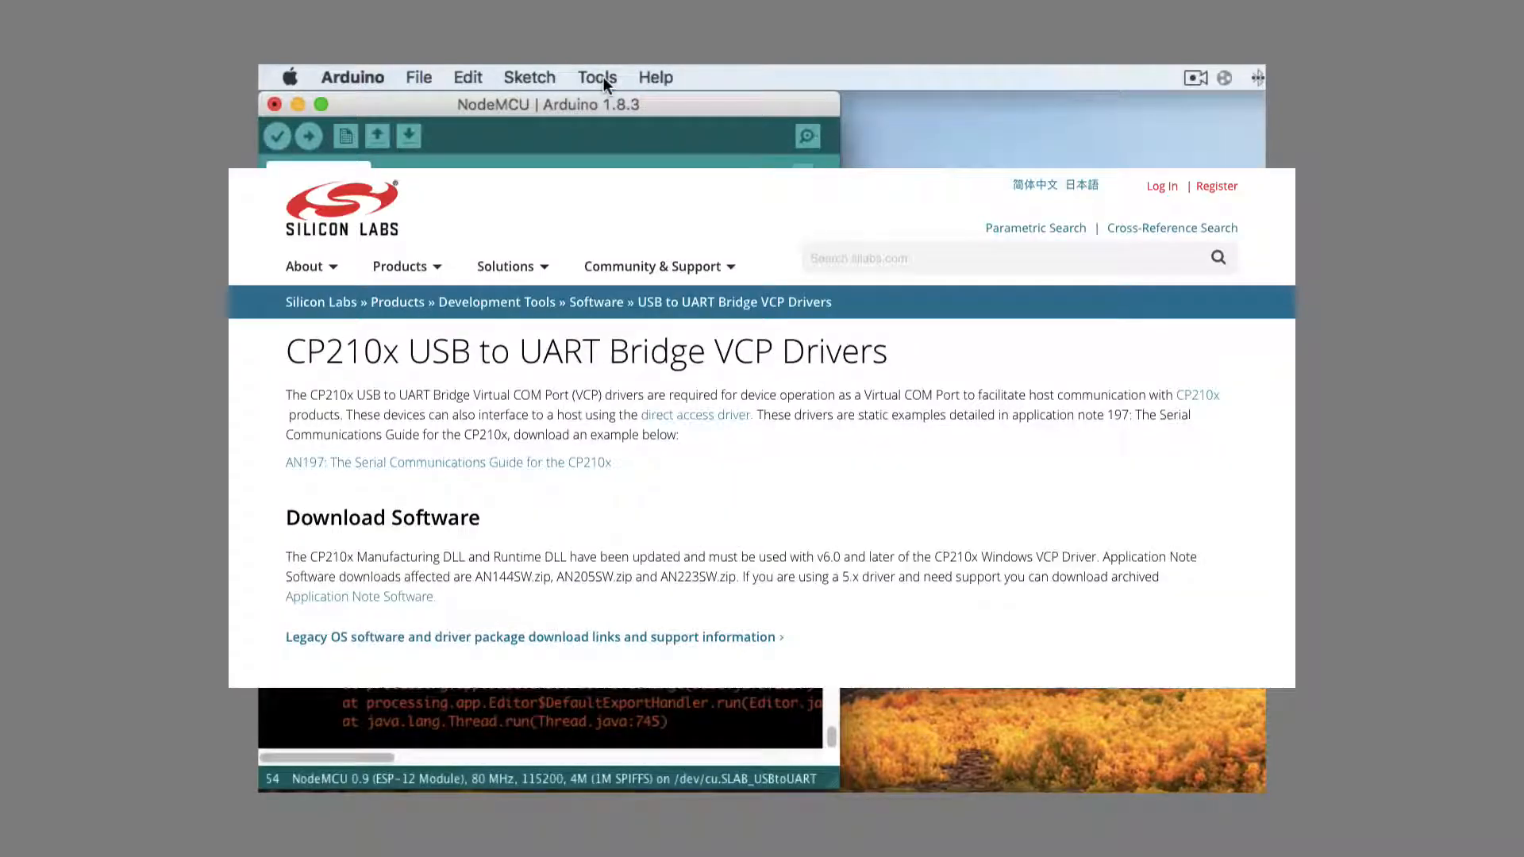
Change an option in the Tools board and upload settings menu.
click(597, 77)
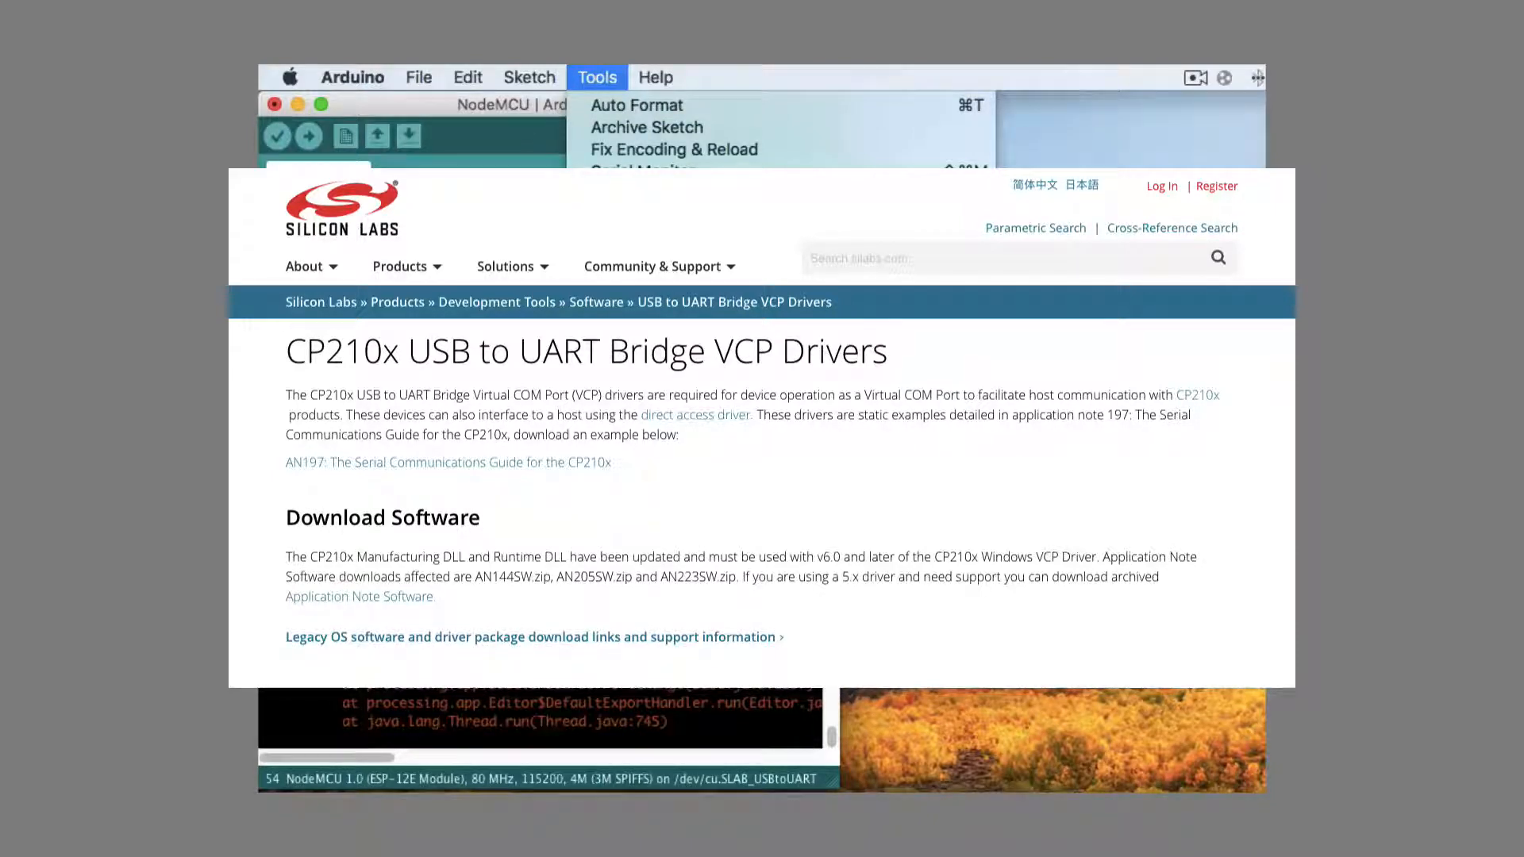
click(308, 136)
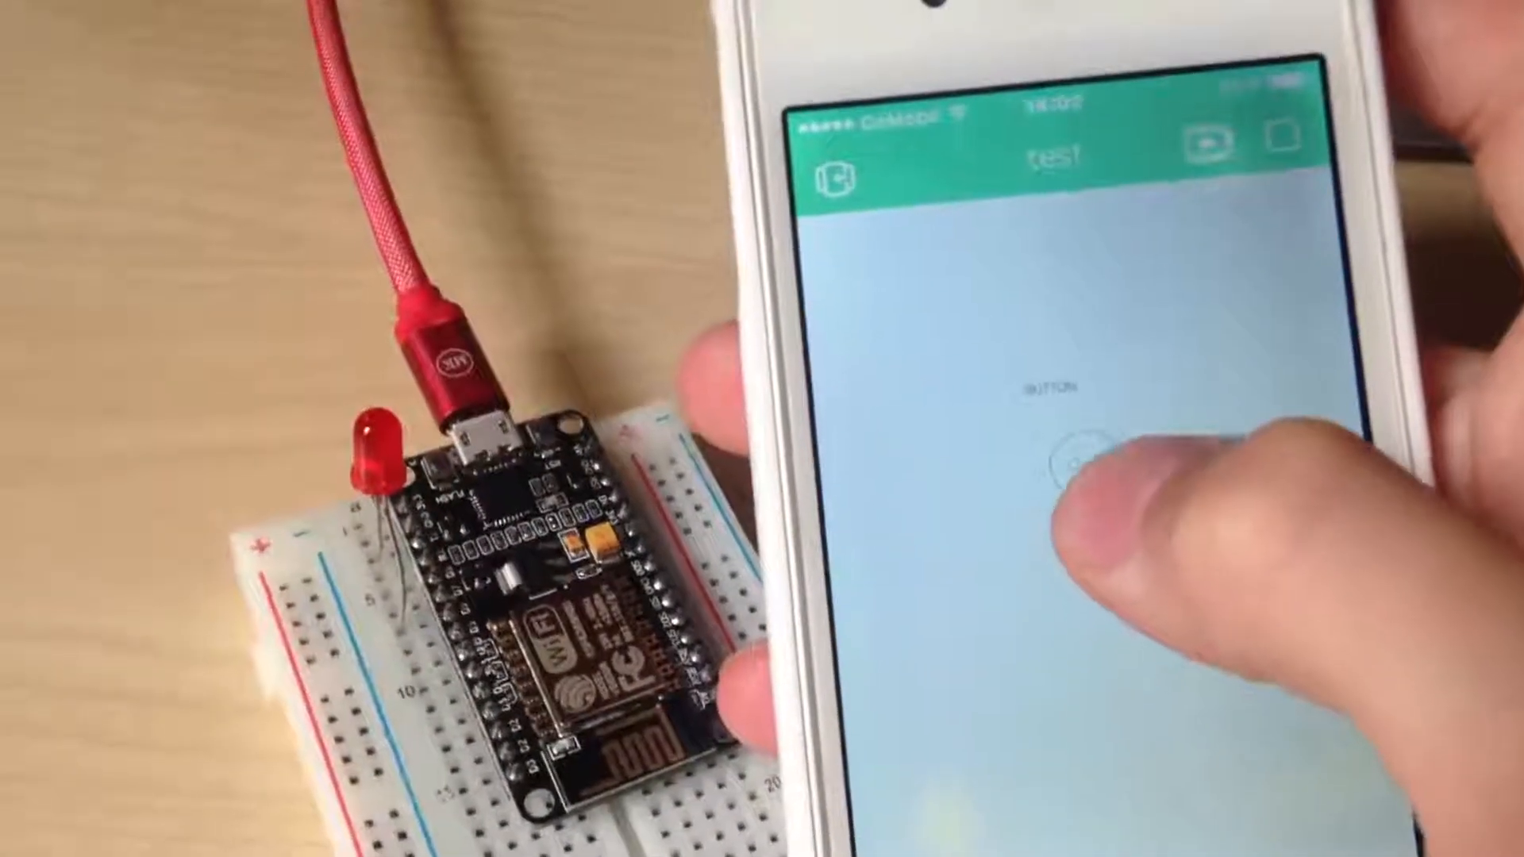
Tap the Blynk test button to switch on the NodeMCU's LED.
click(1059, 457)
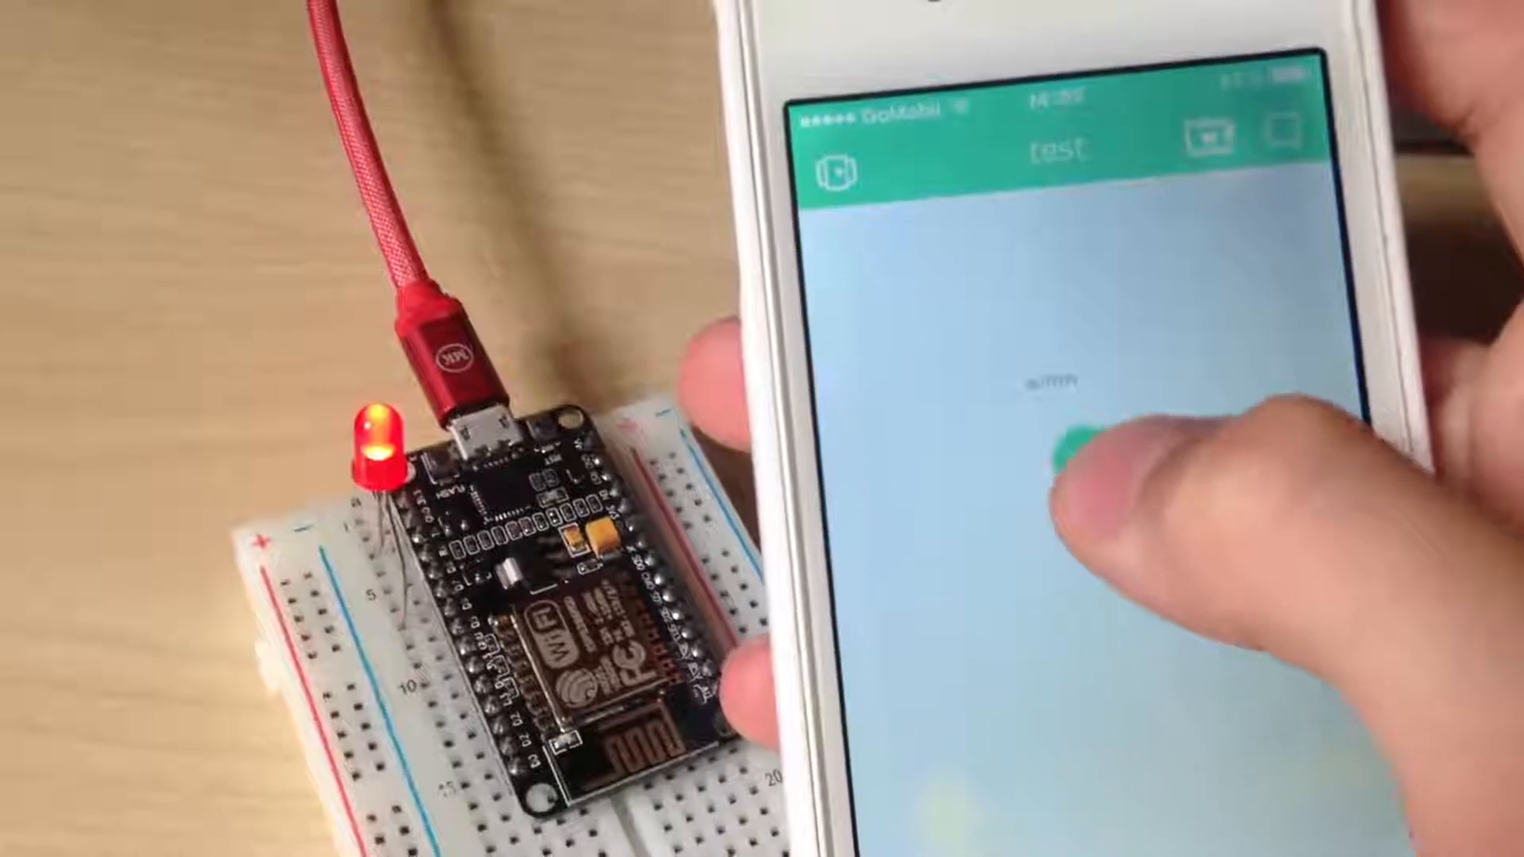